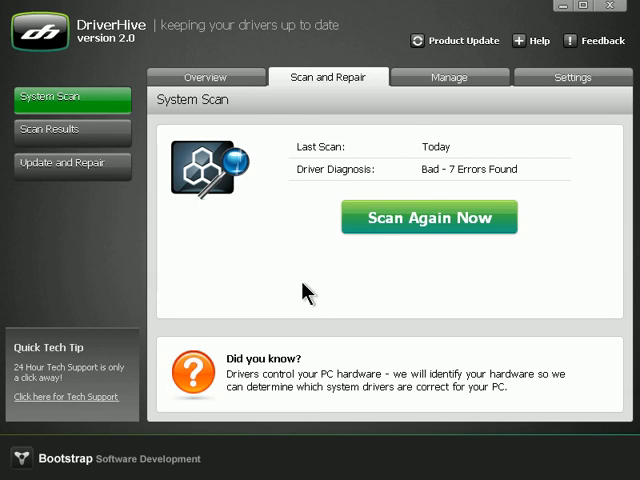
mouse_move(508, 68)
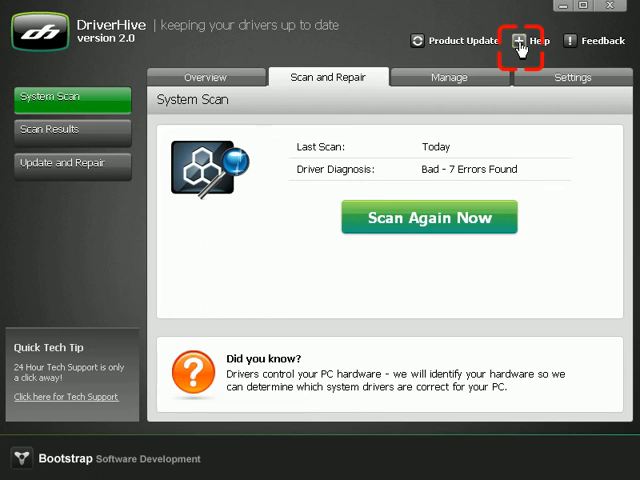
Step: In DriverHive Help, read the Updating Drivers, Troubleshooting and FAQ topics
click(536, 40)
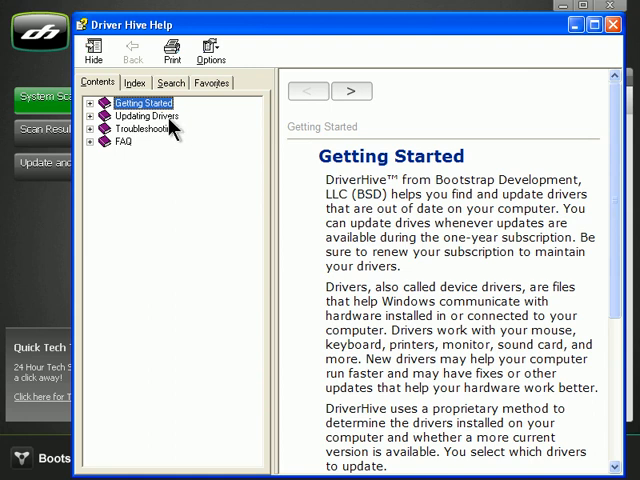
click(148, 116)
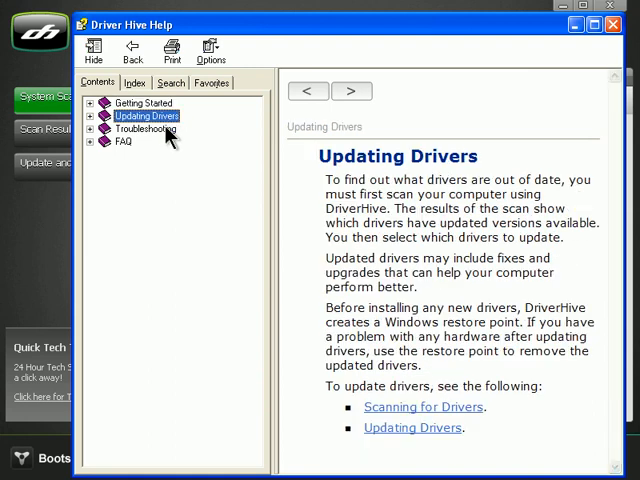
click(146, 128)
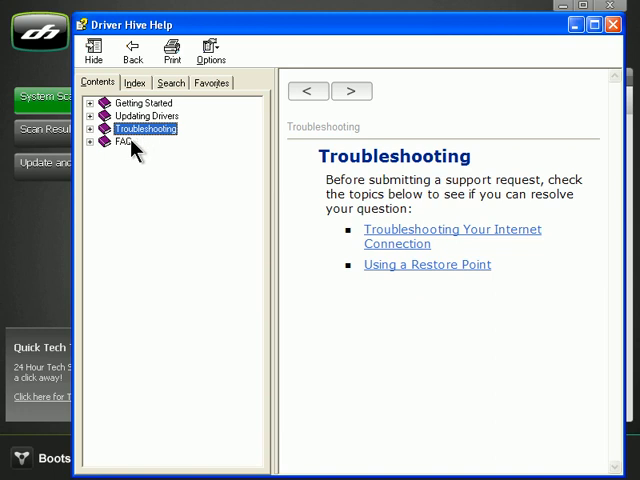
click(124, 142)
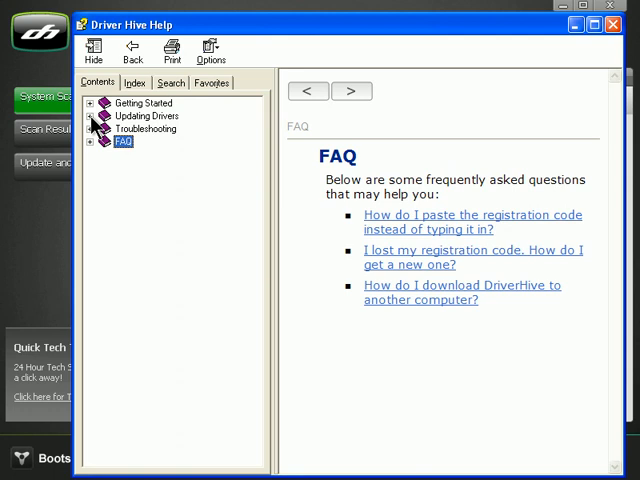
Step: Expand Updating Drivers and read its Scanning for Drivers and Updating Drivers subtopics
click(96, 116)
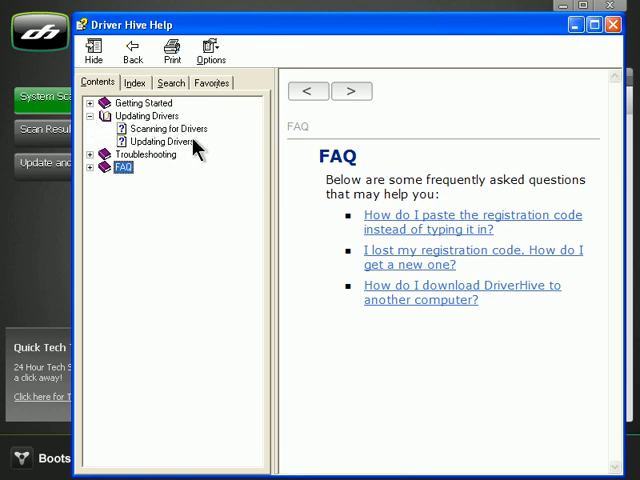
mouse_move(196, 146)
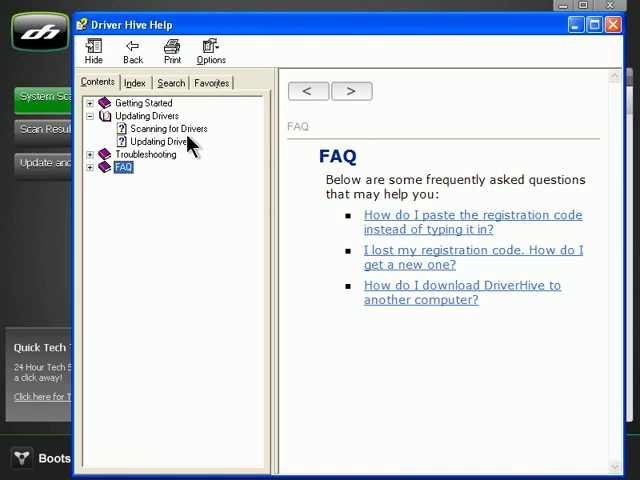
click(168, 128)
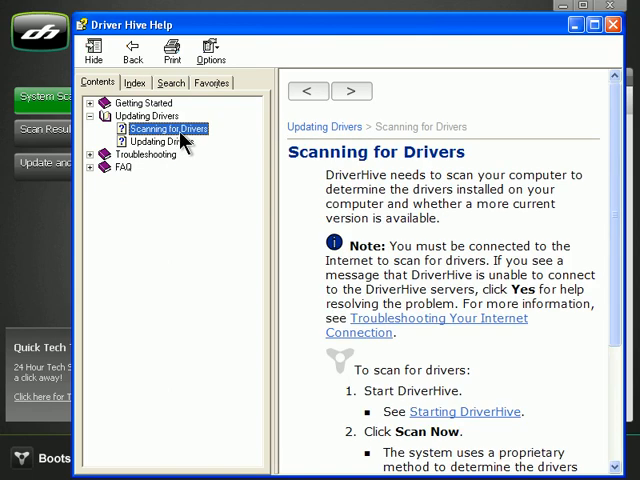
click(160, 142)
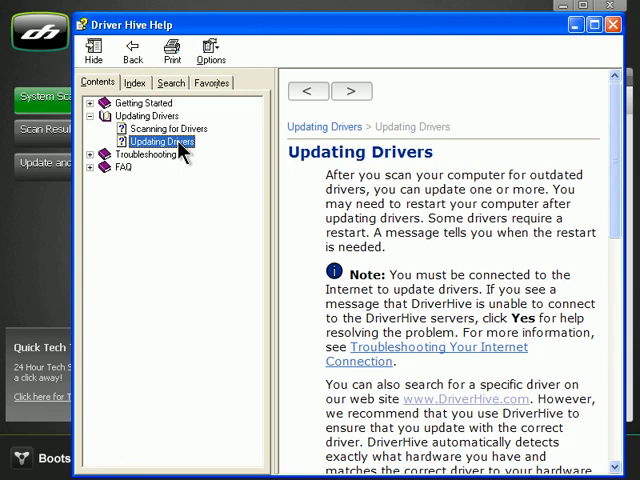
mouse_move(368, 104)
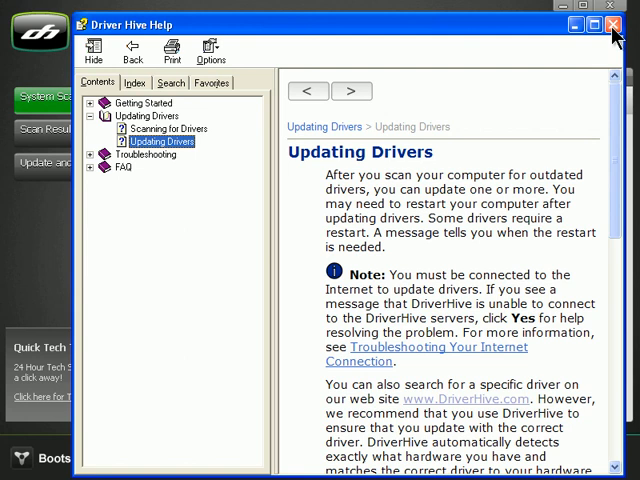
Step: Close the help window and bring up the tech support Submit Feedback form
click(608, 24)
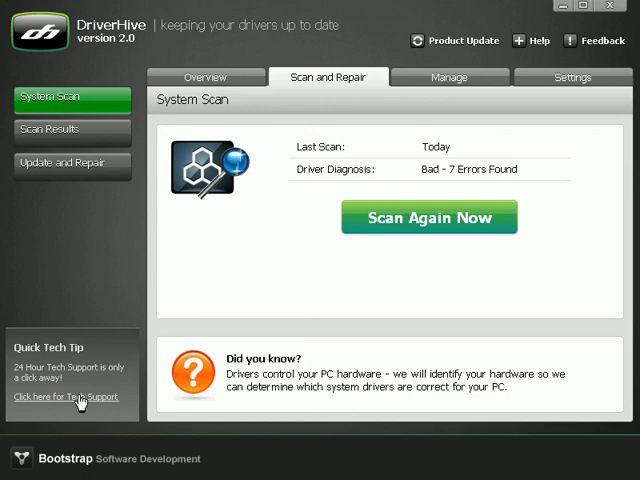
click(600, 40)
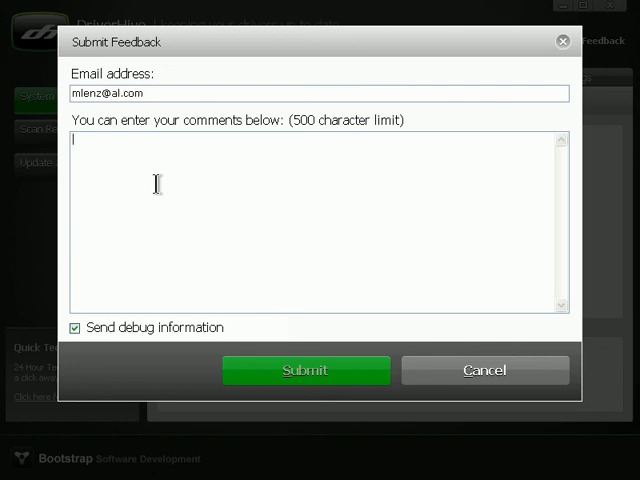
Step: Enter the comment "Having trouble running a system scan" in the feedback form
text(Having trouble running a system scan)
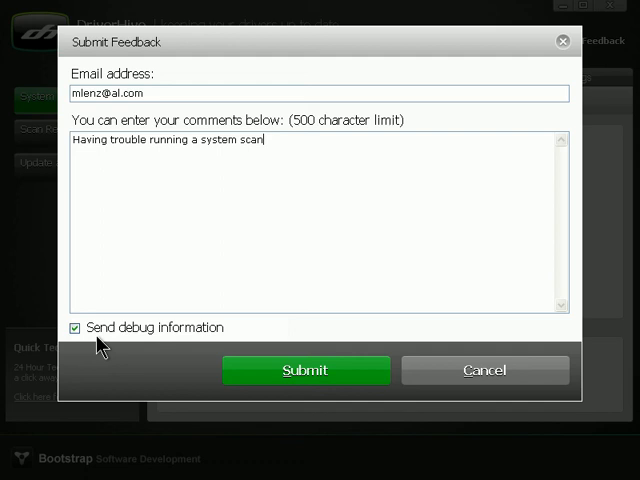
mouse_move(204, 356)
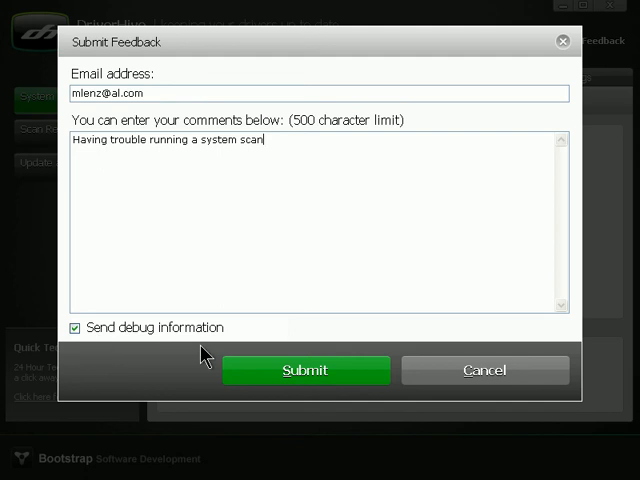